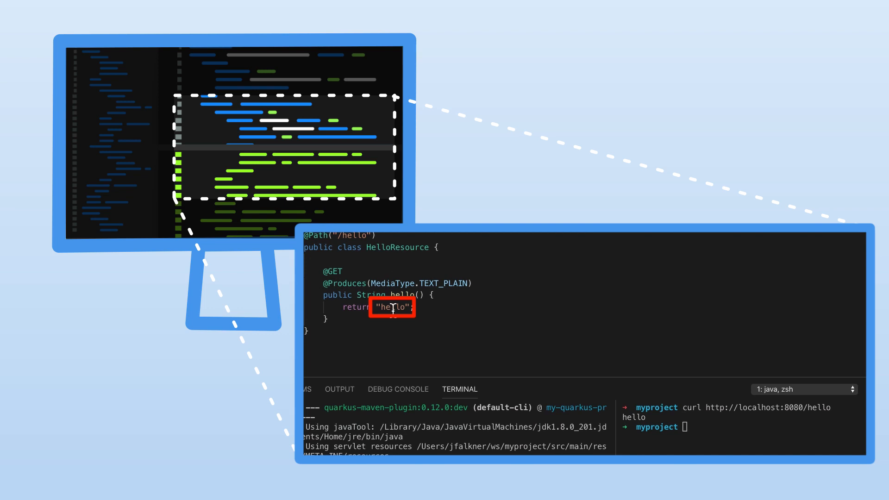
{"action": "type", "text": "hola"}
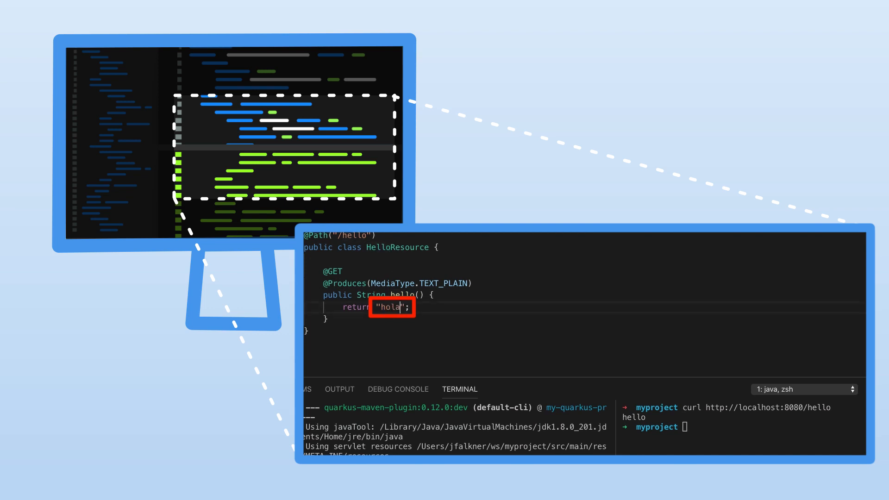